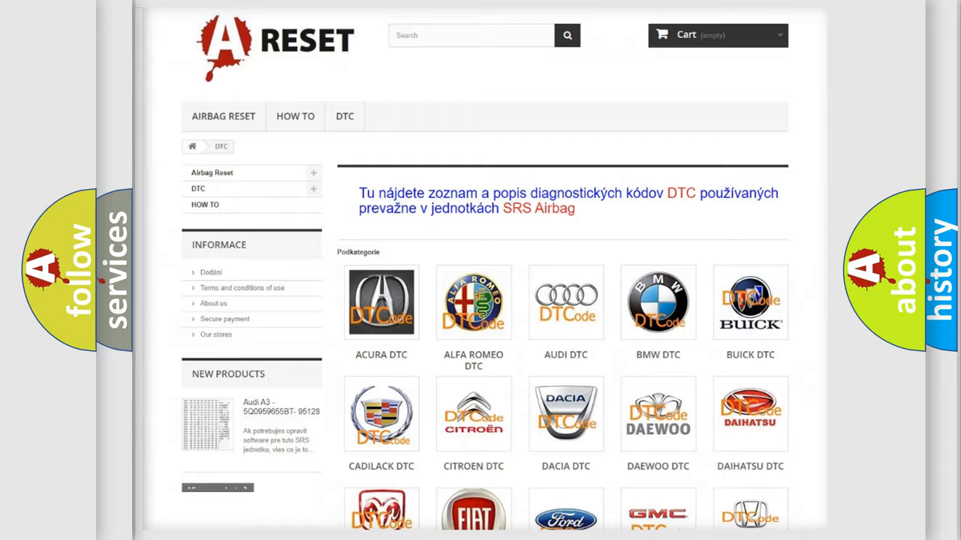
Open the Nissan DTC listing from the A-Reset car-brand catalogue
{"action": "scroll", "scroll_direction": "down", "scroll_amount": 3}
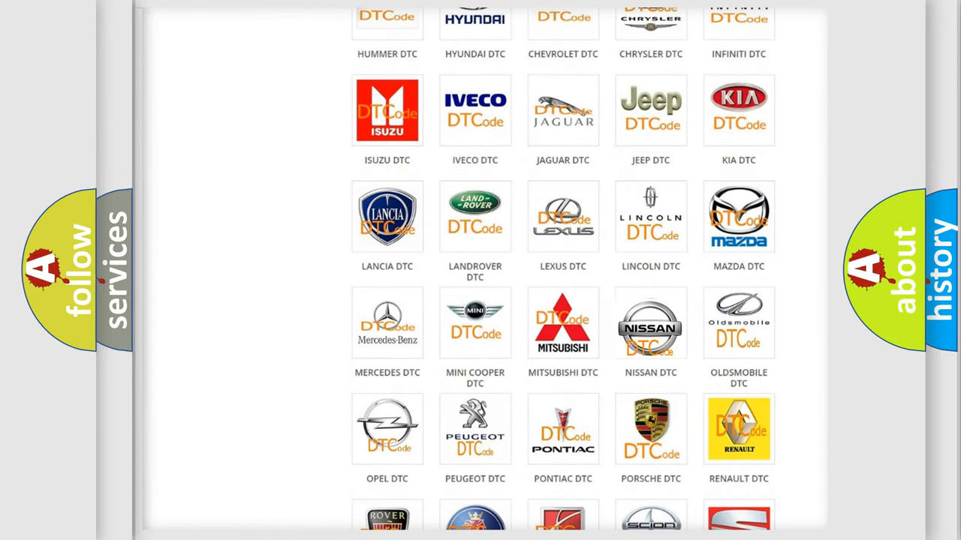
{"action": "left_click", "coordinate": [650, 323]}
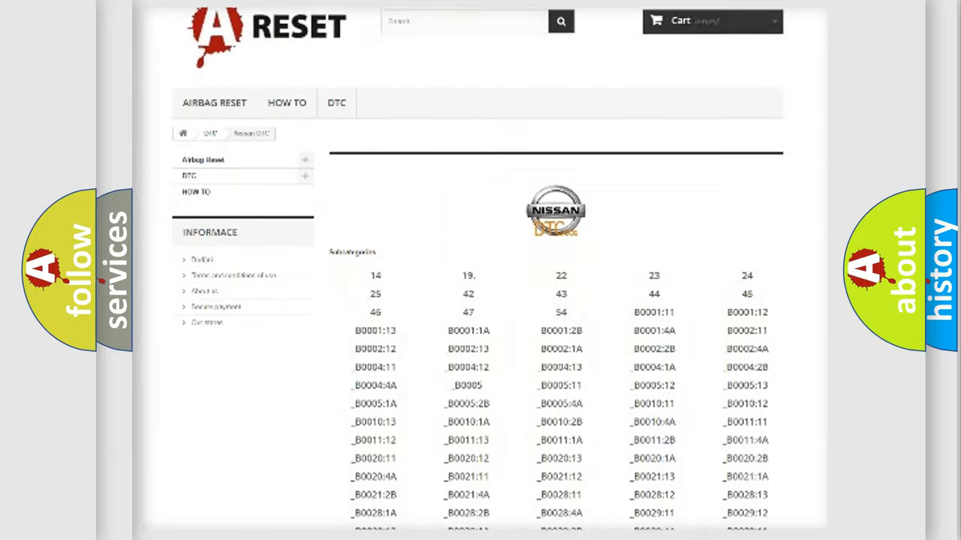
{"action": "scroll", "scroll_direction": "down", "scroll_amount": 3}
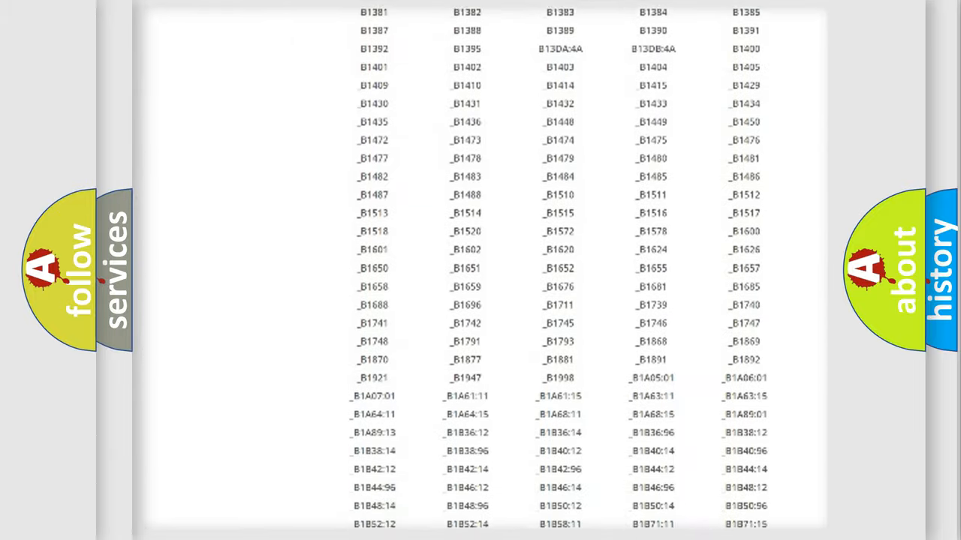
{"action": "scroll", "scroll_direction": "up", "scroll_amount": 3}
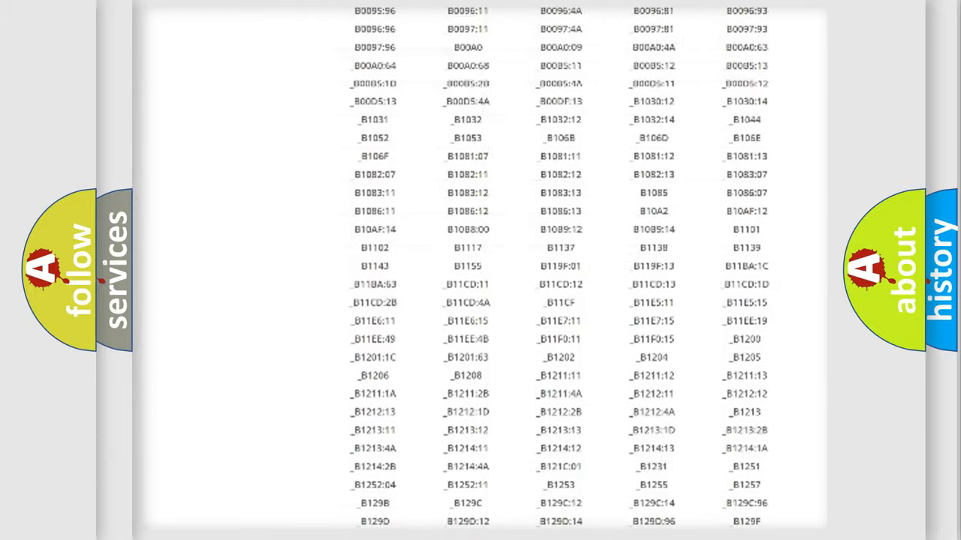
{"action": "scroll", "scroll_direction": "up", "scroll_amount": 3}
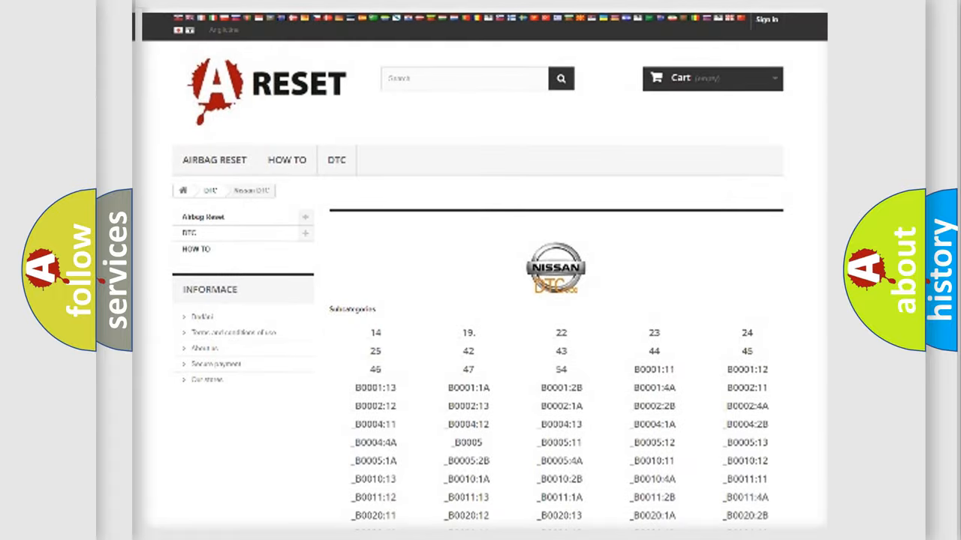